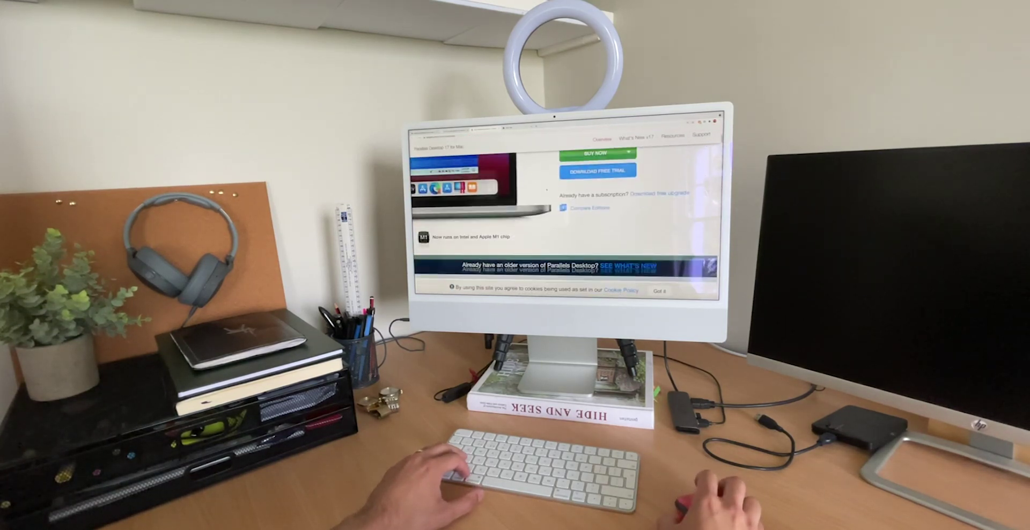
scroll(down, 3)
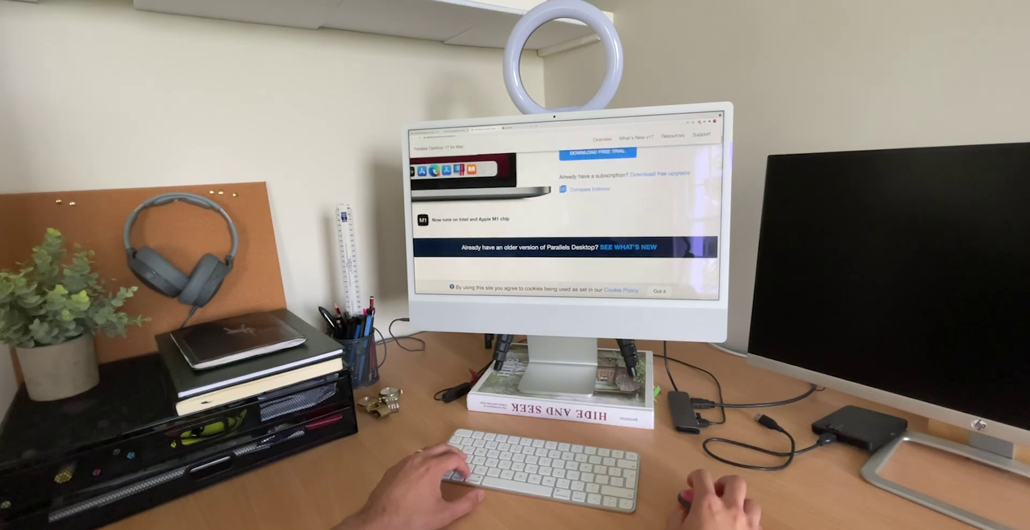